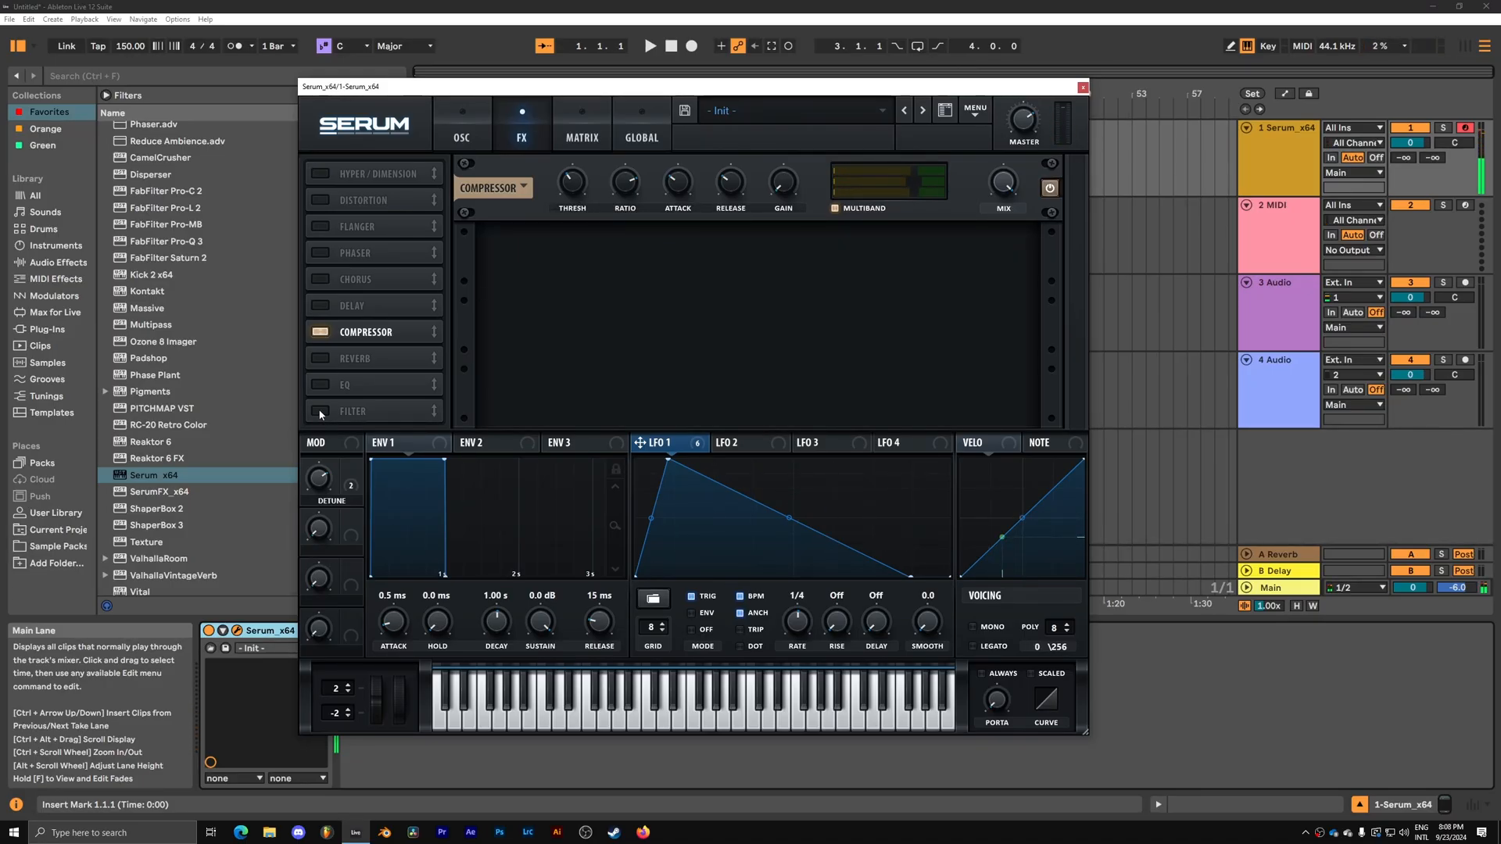
Add an MG Low 6 filter after the compressor with a lowered cutoff, ready to revisit the oscillators.
left_click(333, 357)
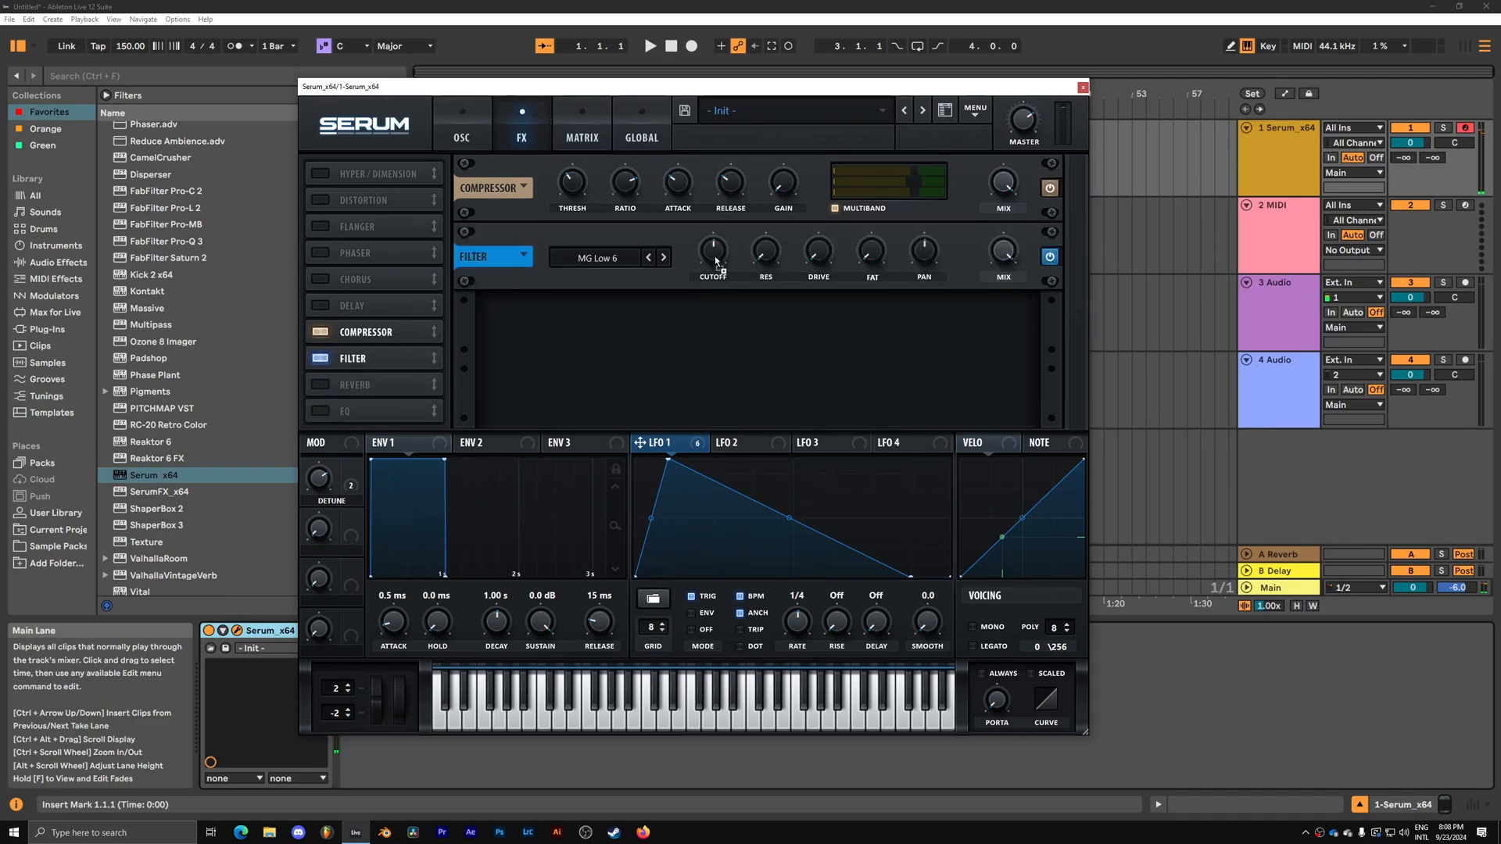
left_click(712, 253)
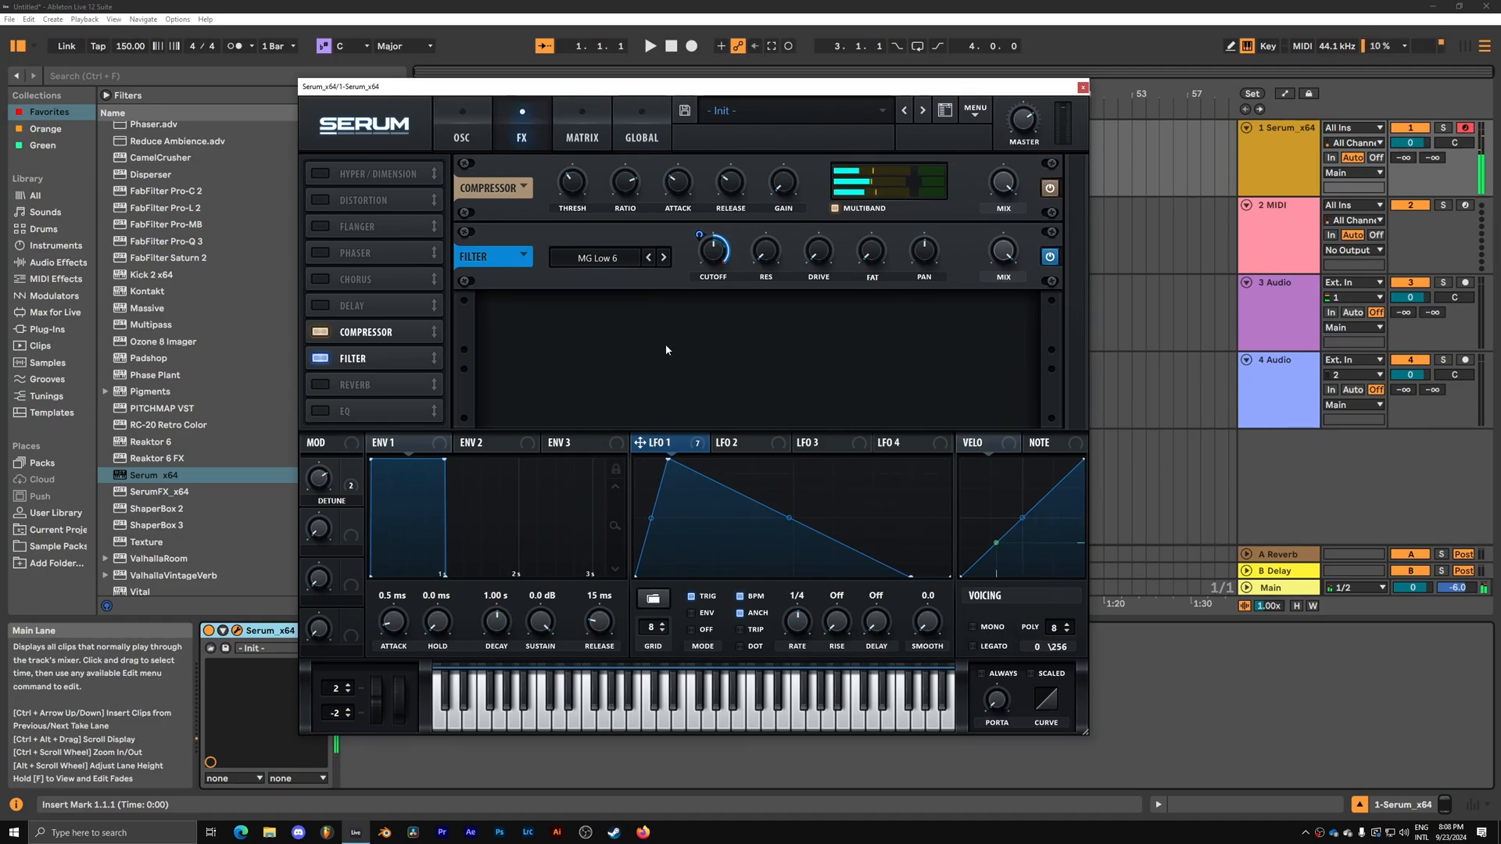
left_click(460, 125)
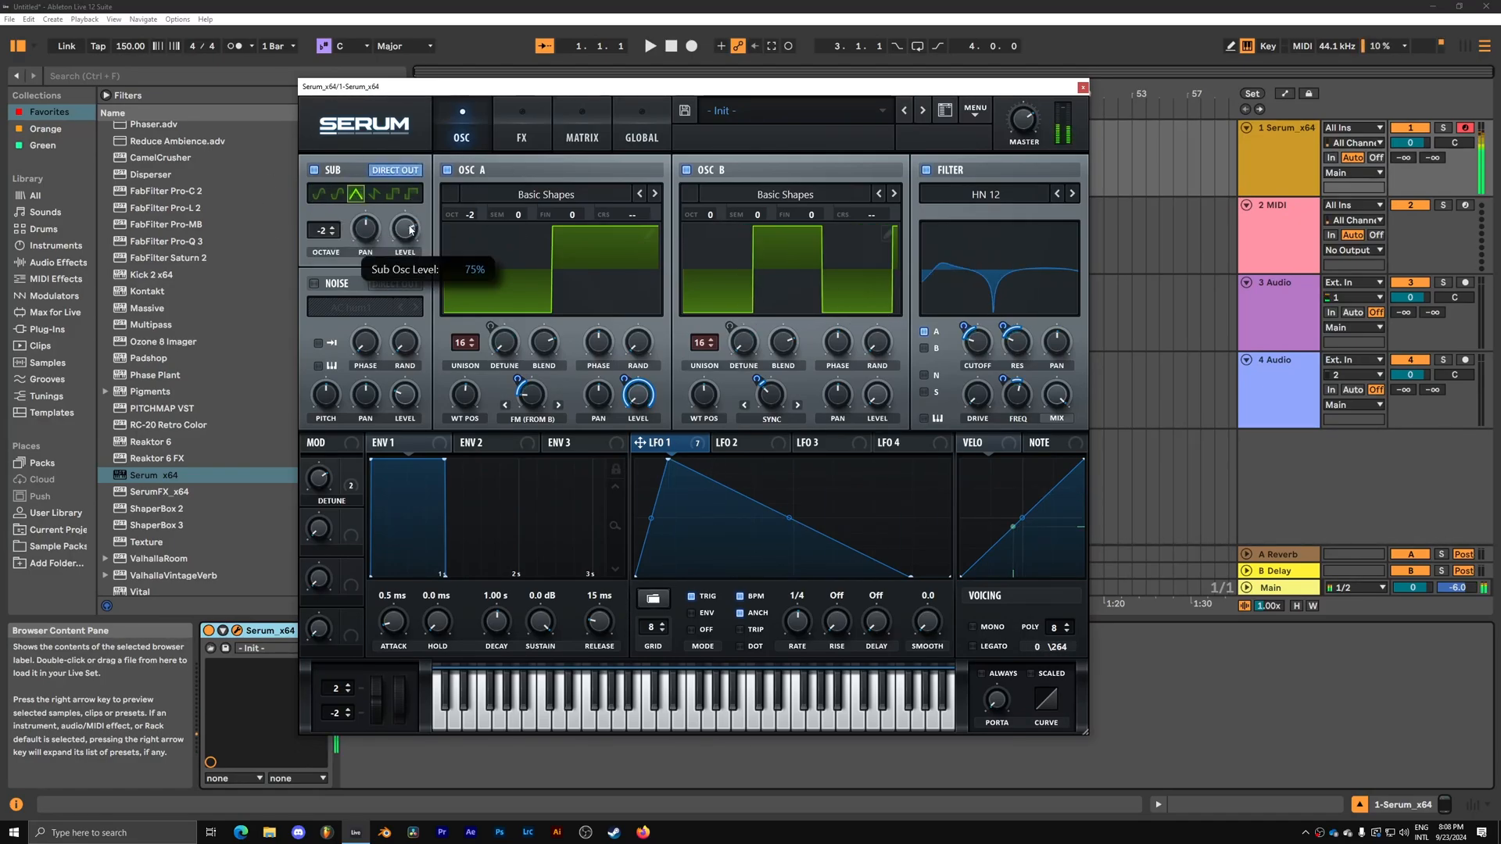
Assign LFO 2 to the sub oscillator level, then set Tube distortion drive to about 70%.
left_click(737, 442)
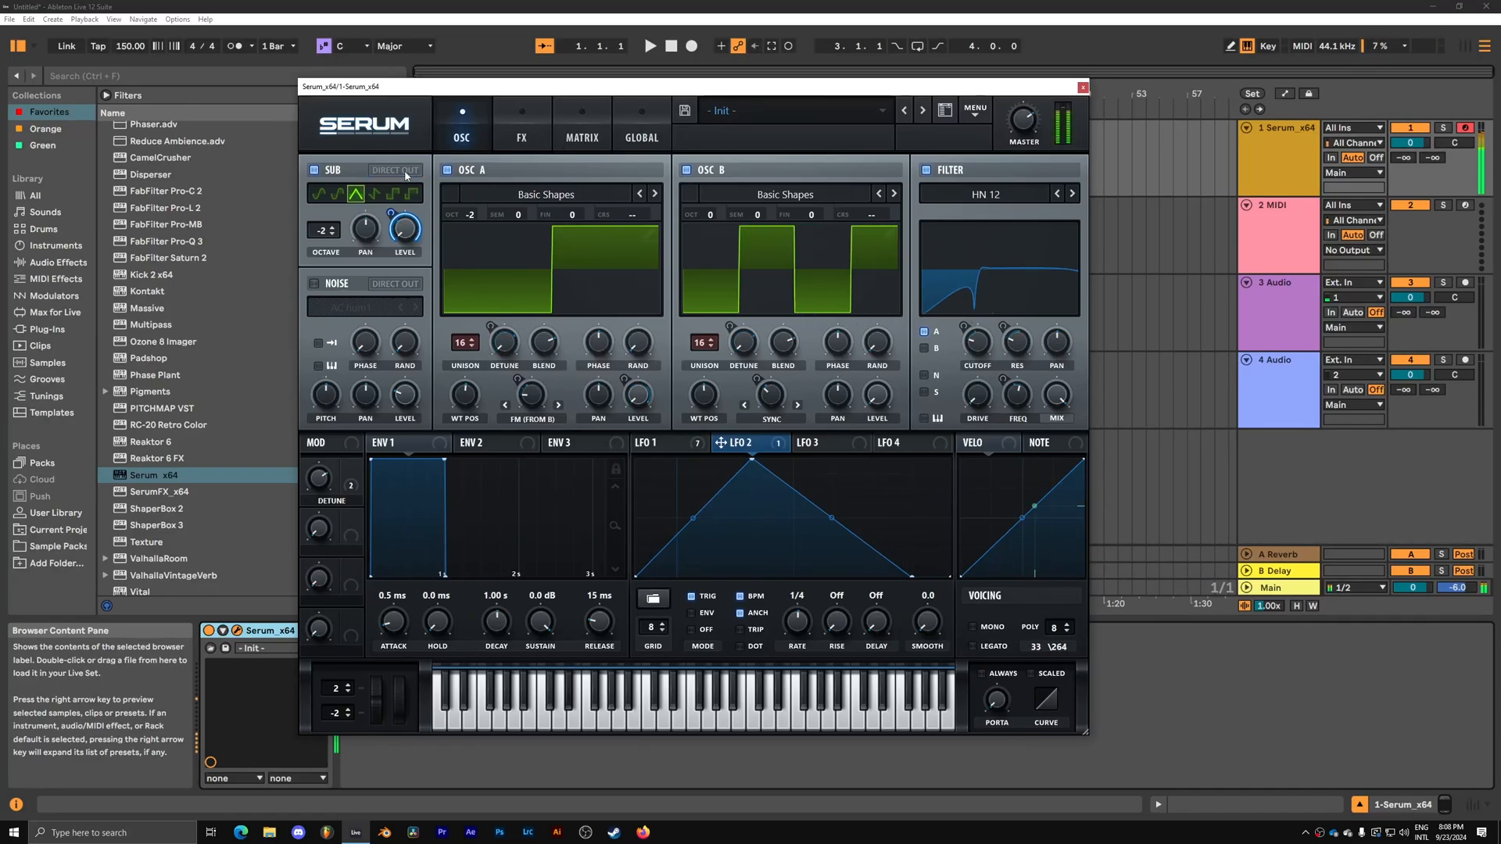
left_click(521, 137)
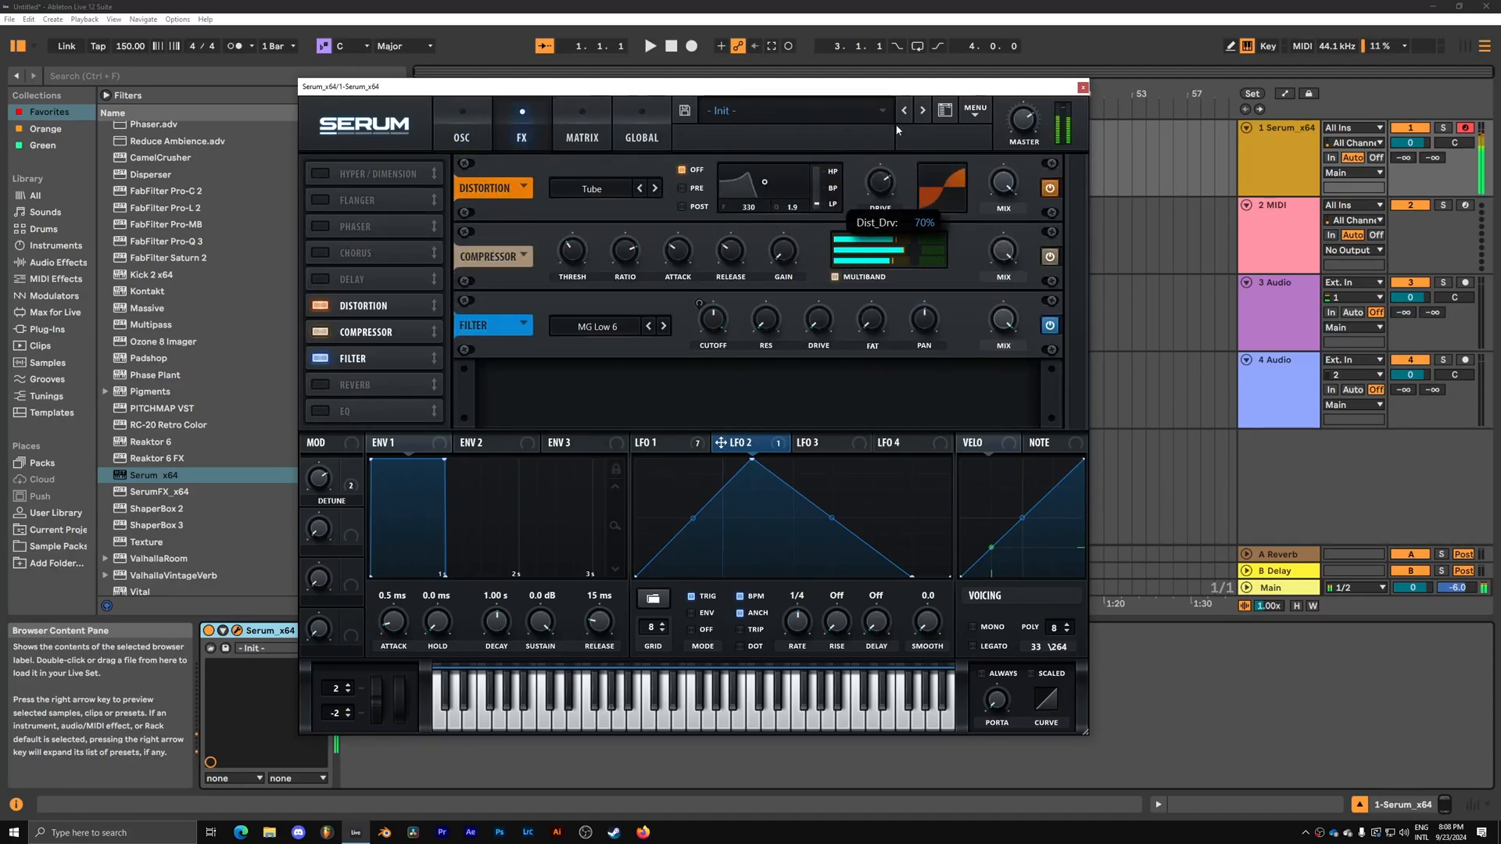
left_click_drag(876, 181, 875, 191)
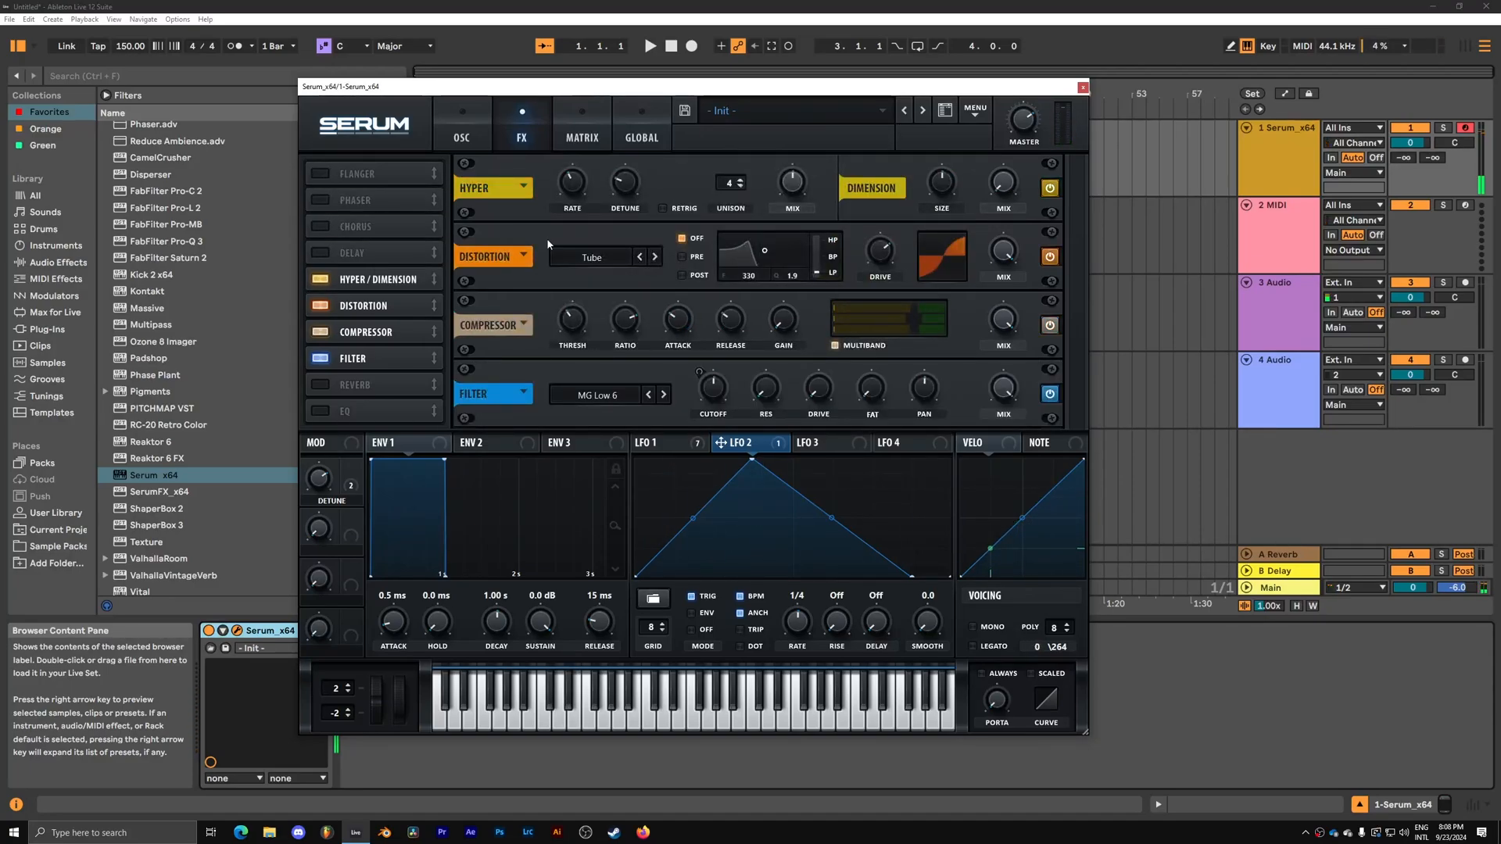
Raise the Hyper effect's Mix knob for more wet signal.
left_click(649, 443)
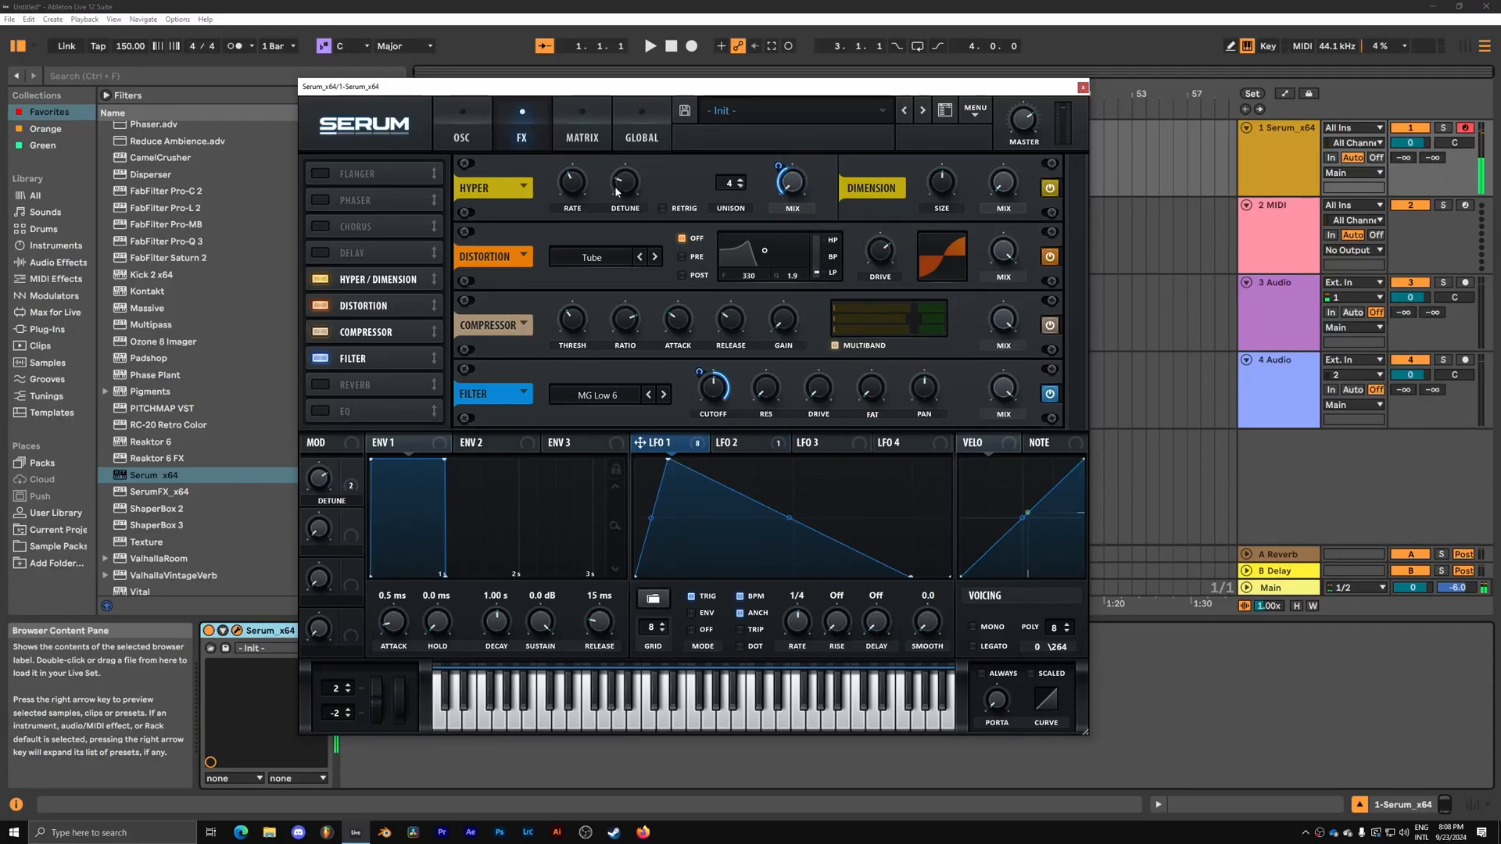
mouse_move(613, 533)
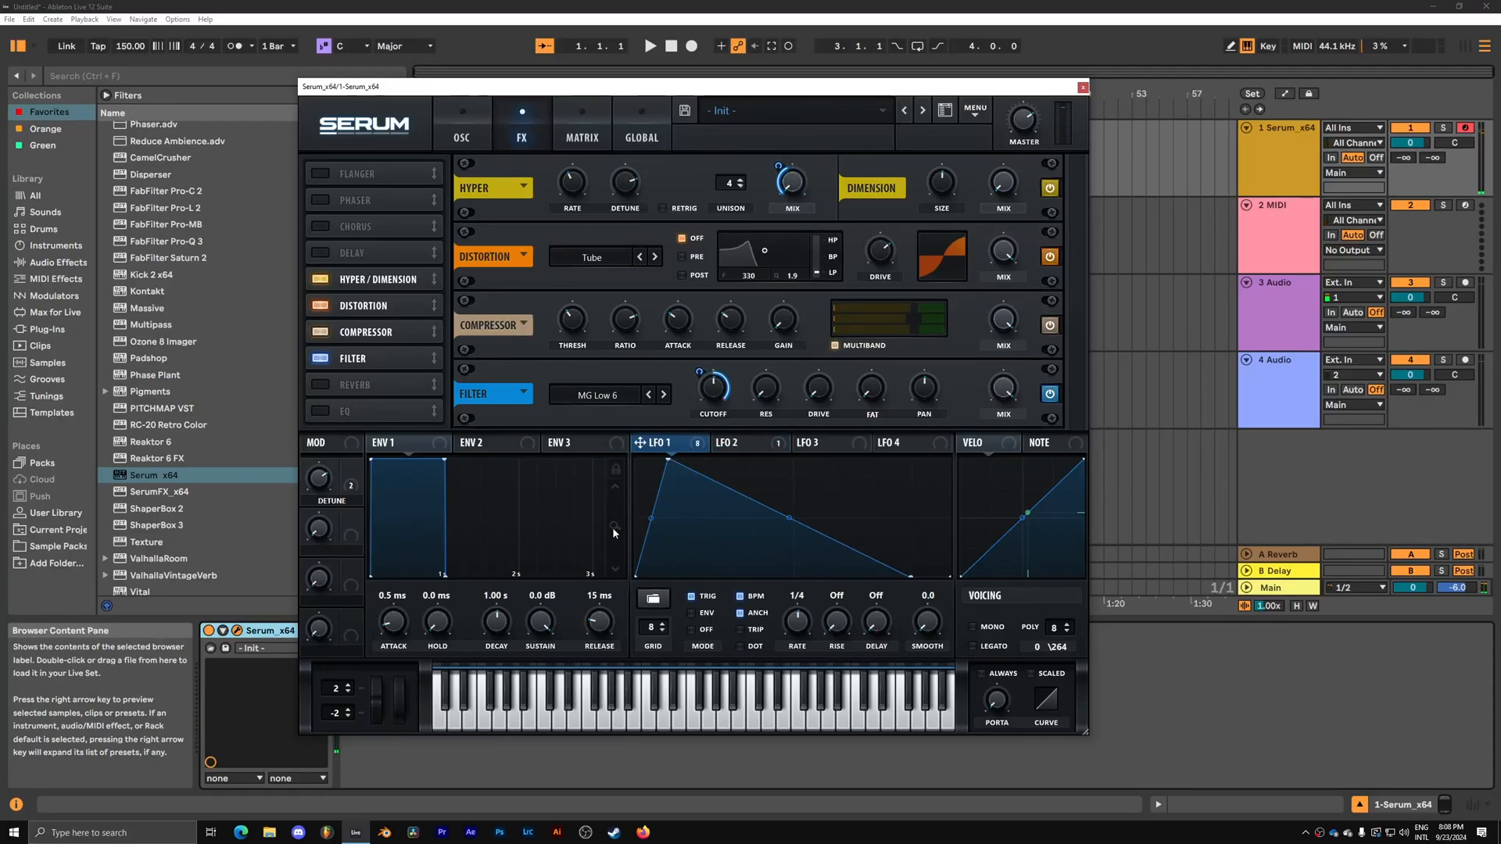